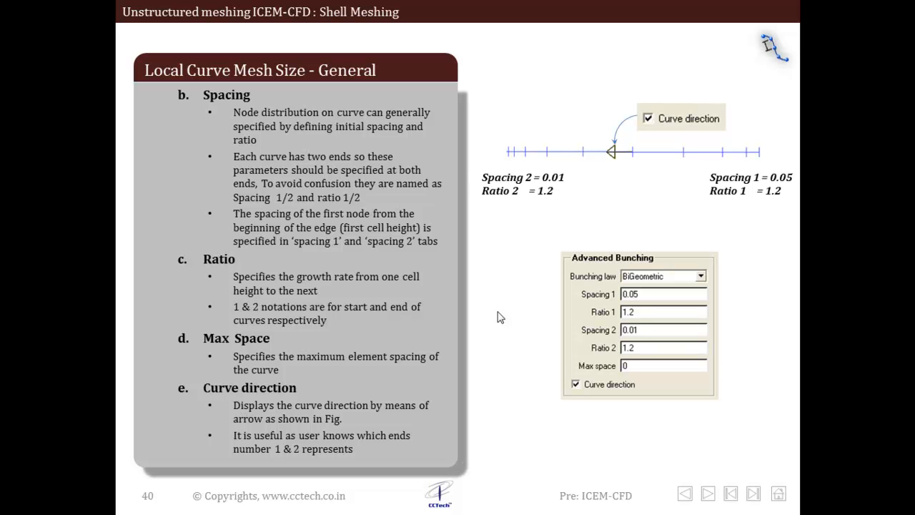
pyautogui.moveTo(300, 161)
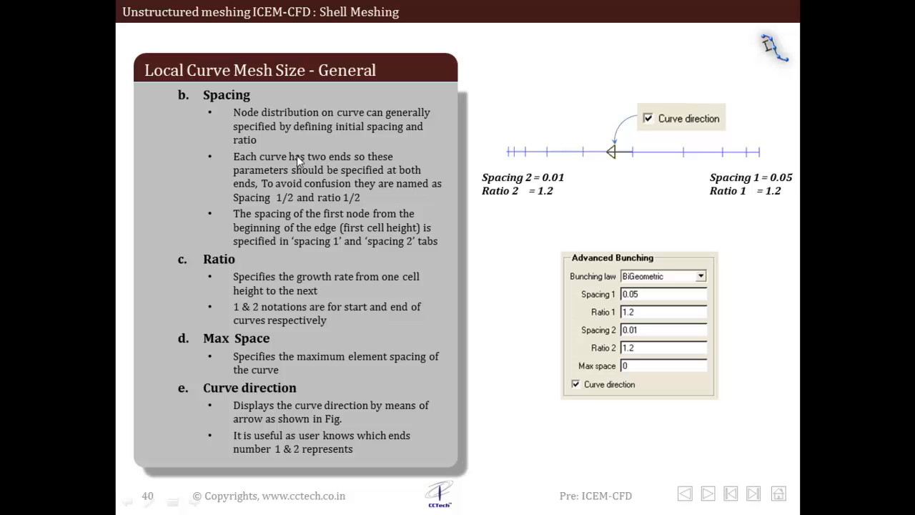
pyautogui.moveTo(307, 207)
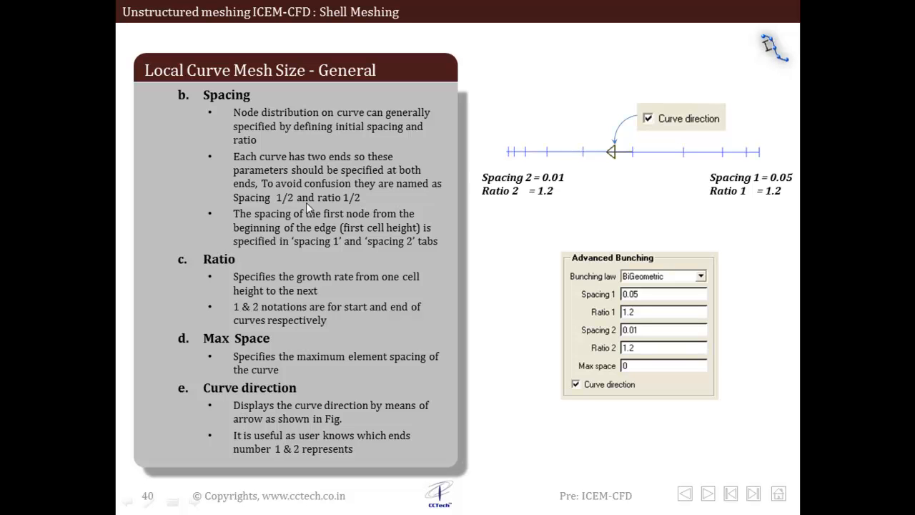
pyautogui.moveTo(541, 196)
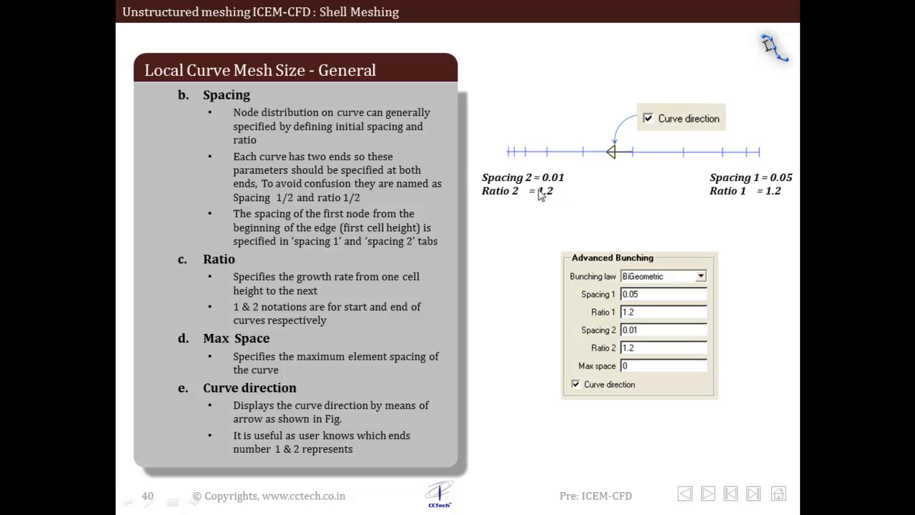
pyautogui.moveTo(526, 175)
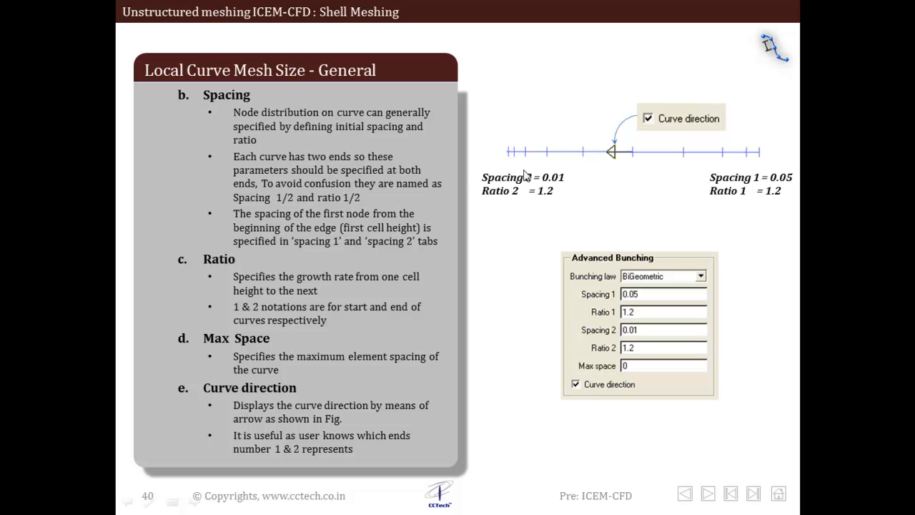
pyautogui.moveTo(774, 193)
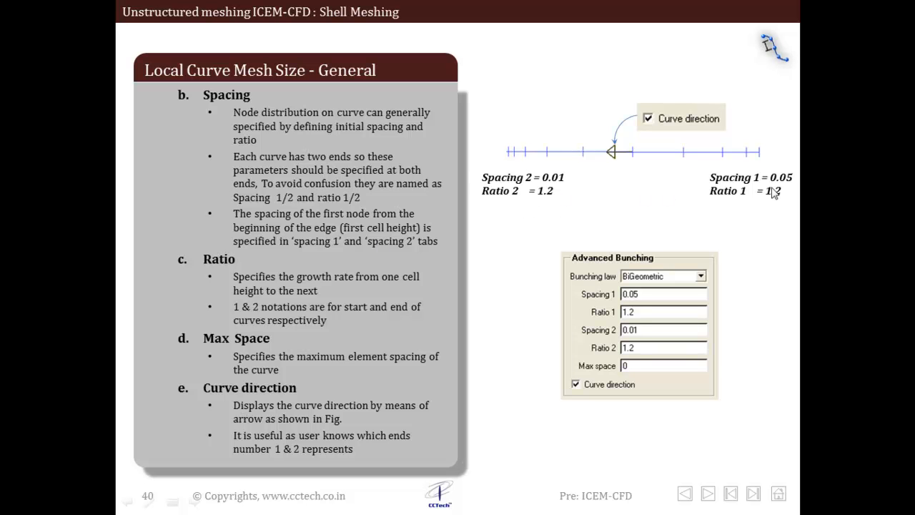
pyautogui.moveTo(746, 199)
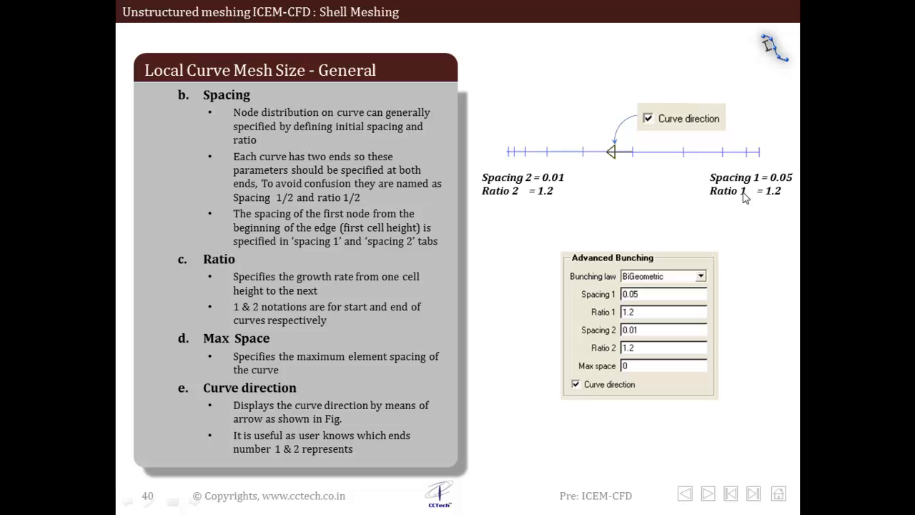
pyautogui.moveTo(529, 183)
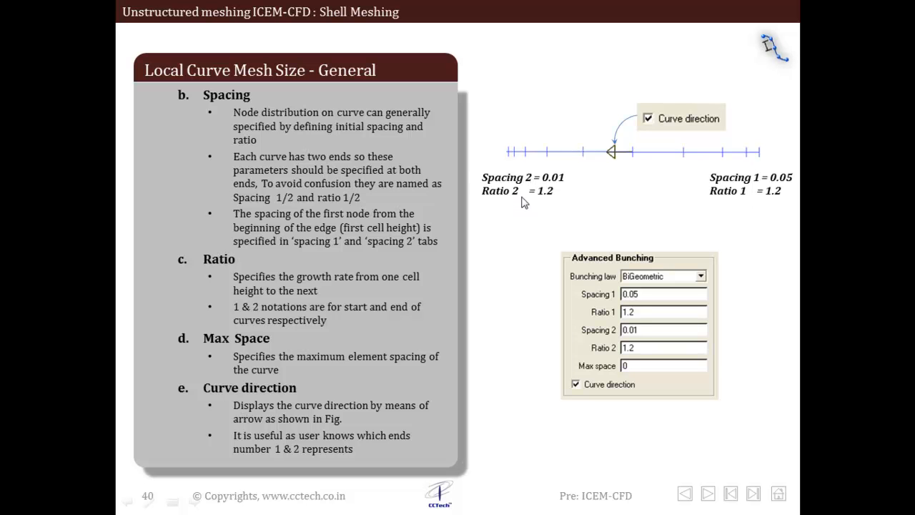
pyautogui.moveTo(264, 279)
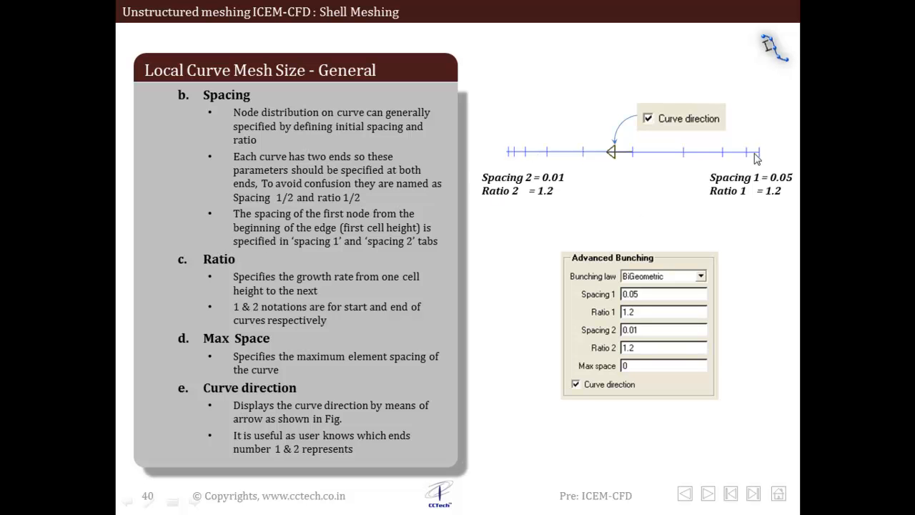
pyautogui.moveTo(700, 171)
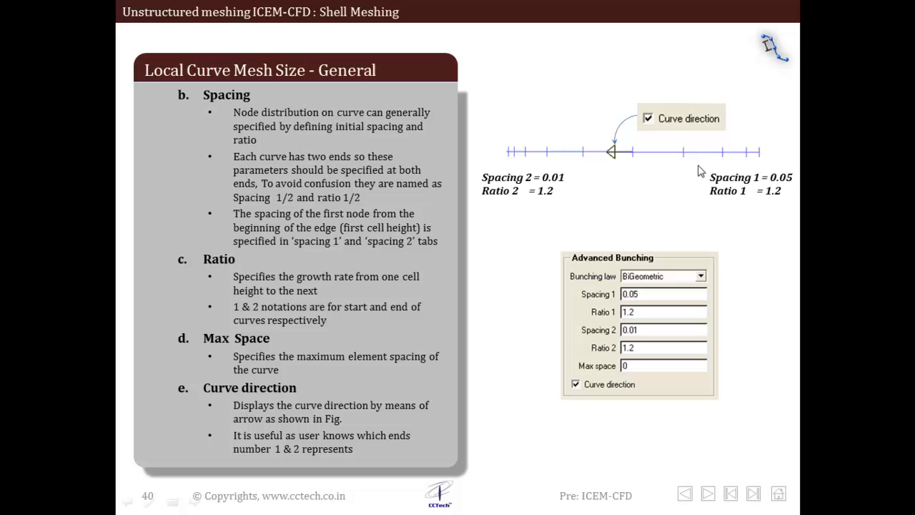
pyautogui.moveTo(266, 301)
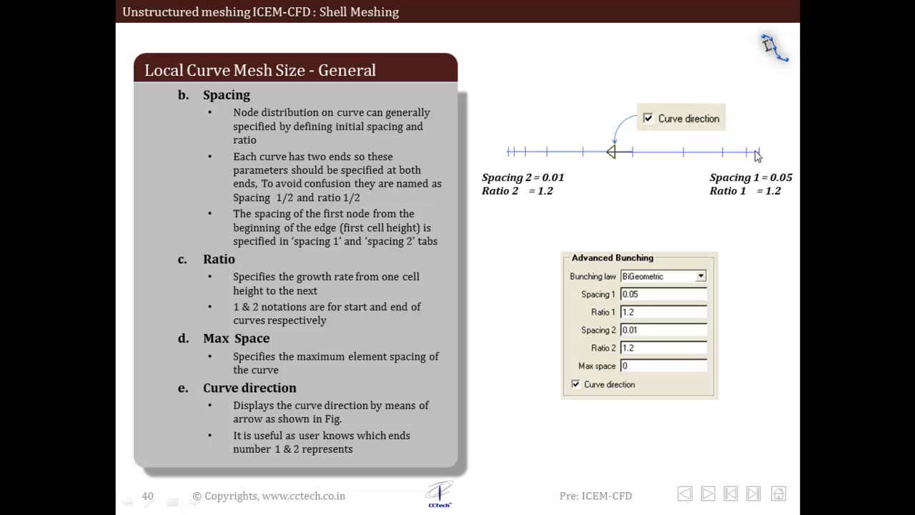
pyautogui.moveTo(665, 155)
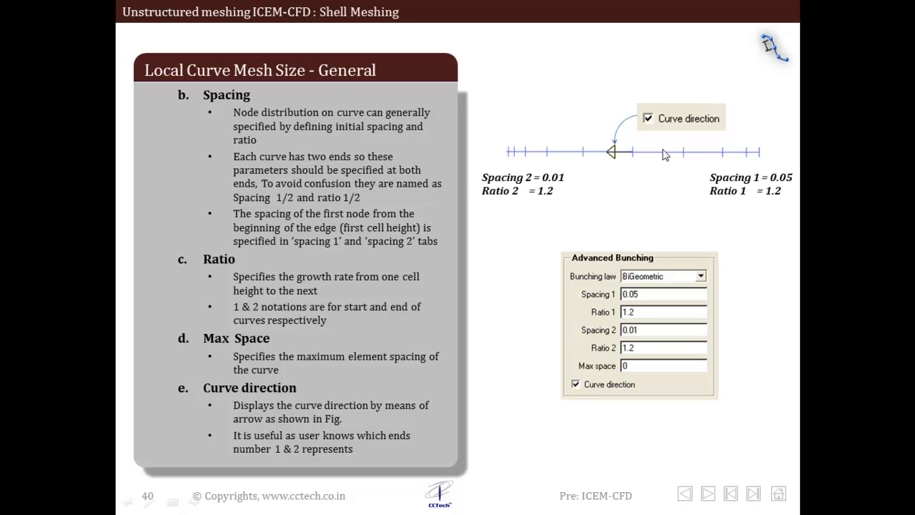
pyautogui.moveTo(291, 350)
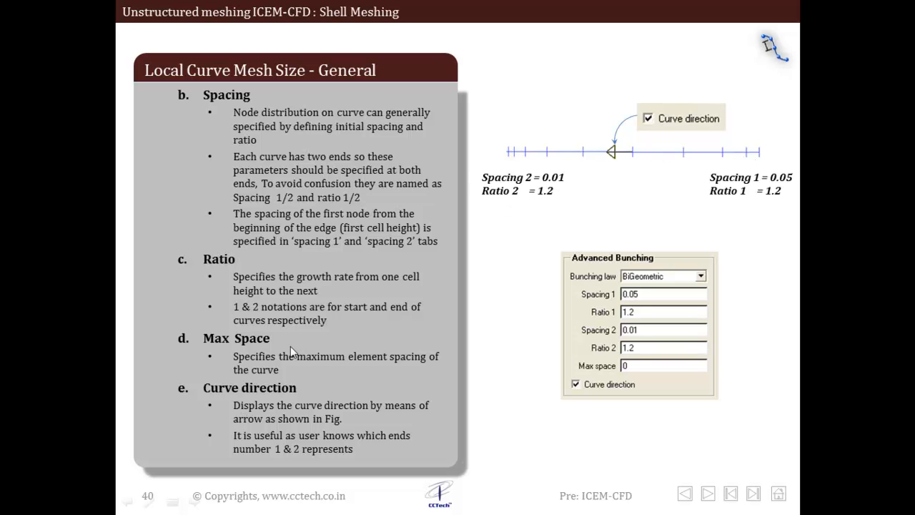
pyautogui.moveTo(774, 191)
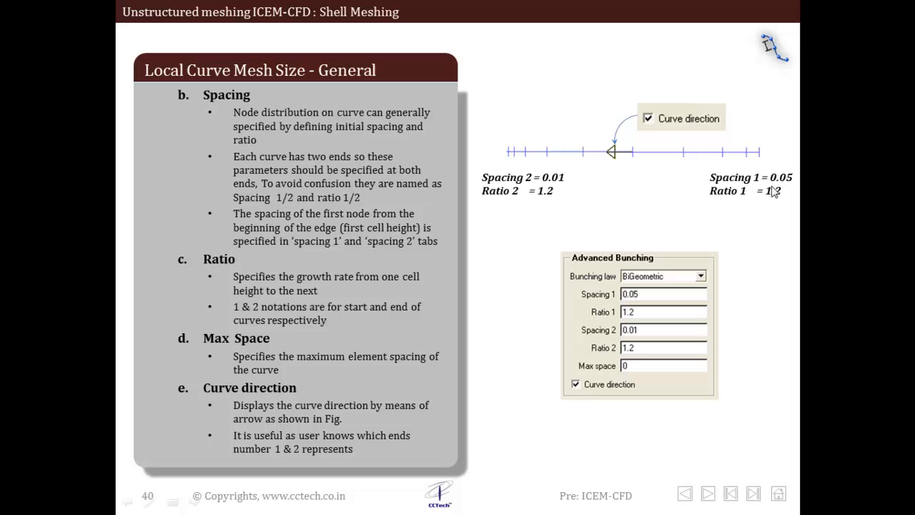
pyautogui.moveTo(743, 198)
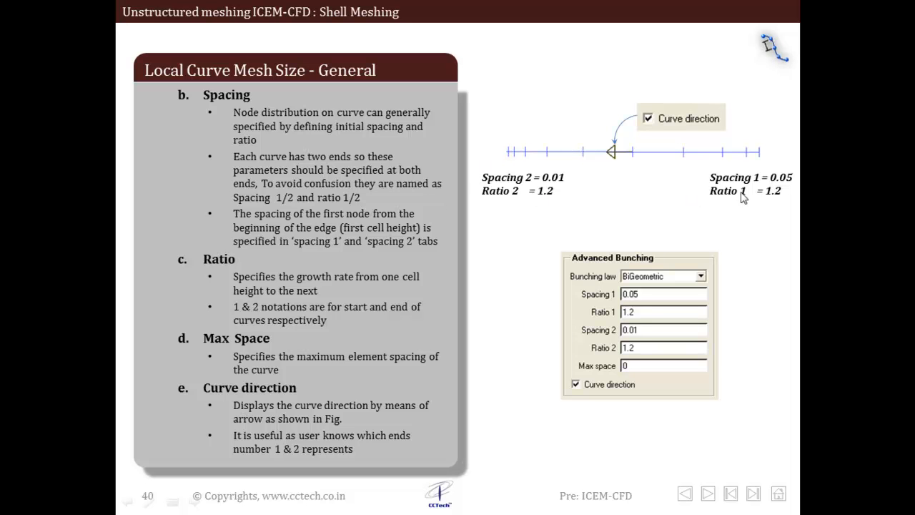
pyautogui.moveTo(521, 179)
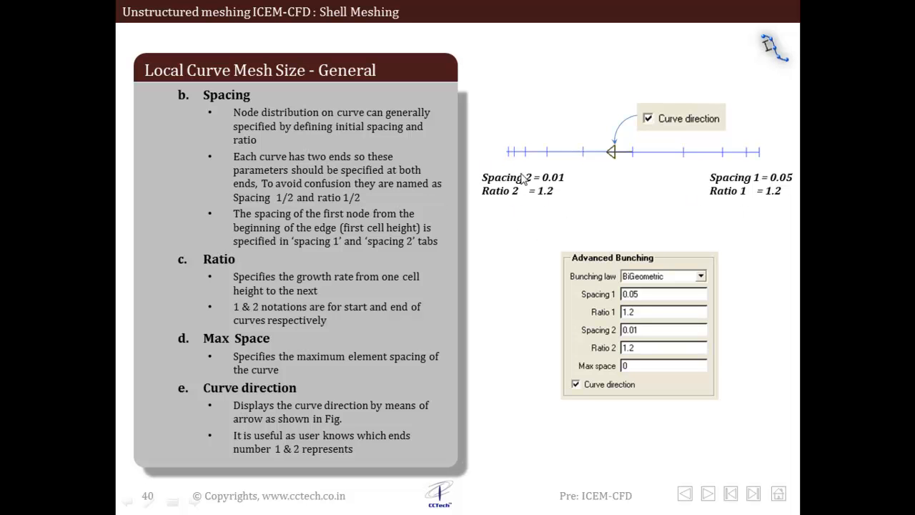
pyautogui.moveTo(337, 360)
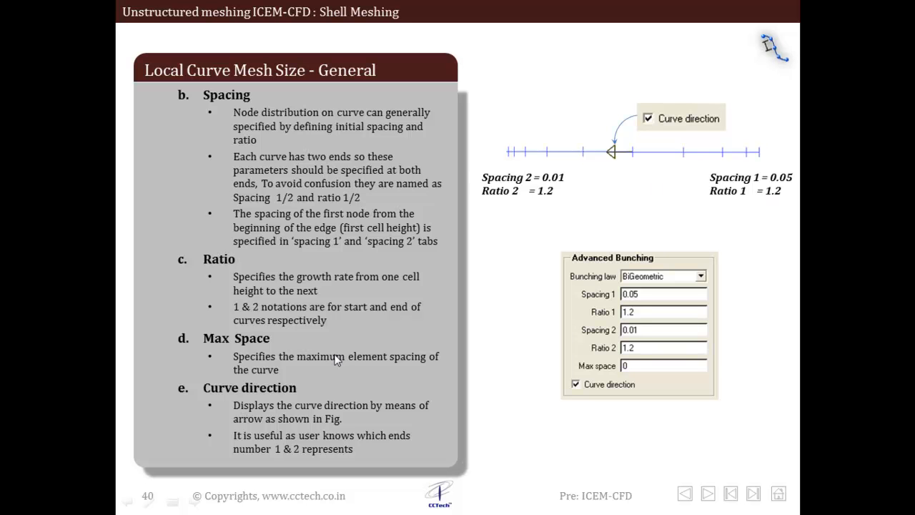
pyautogui.moveTo(416, 359)
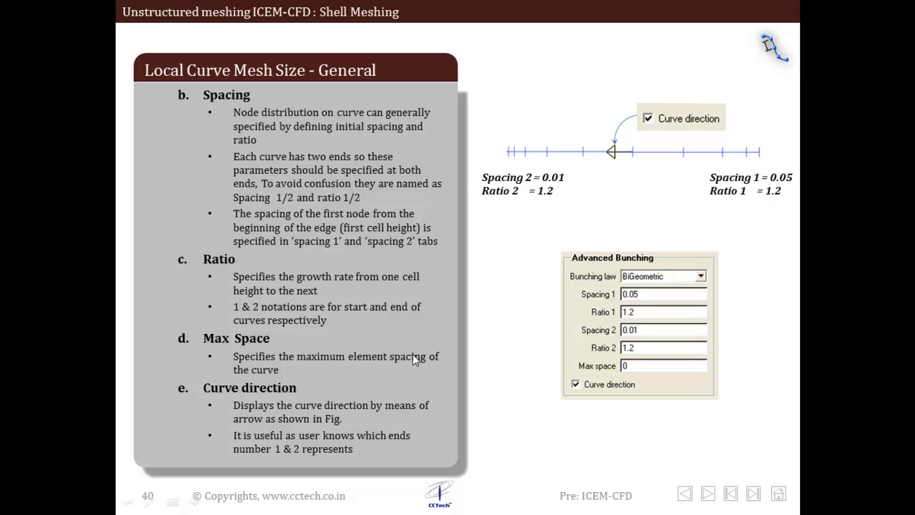
pyautogui.moveTo(271, 370)
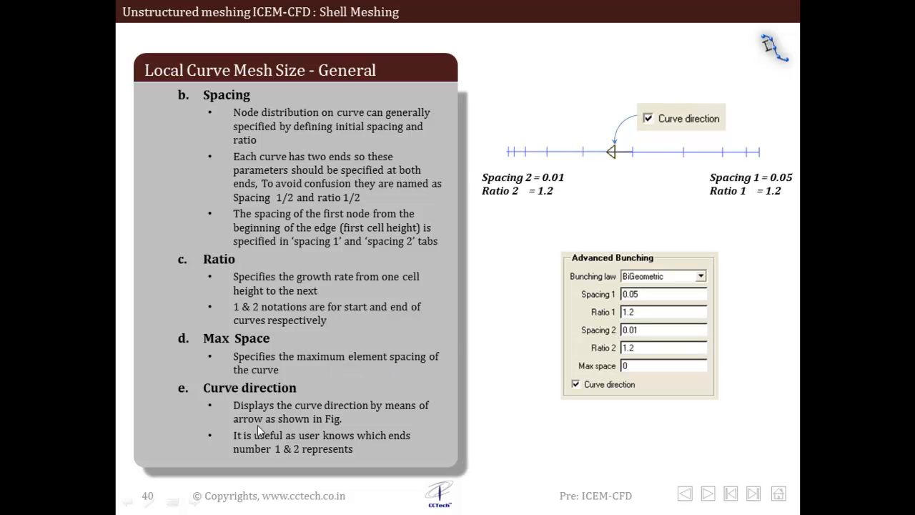
pyautogui.moveTo(408, 343)
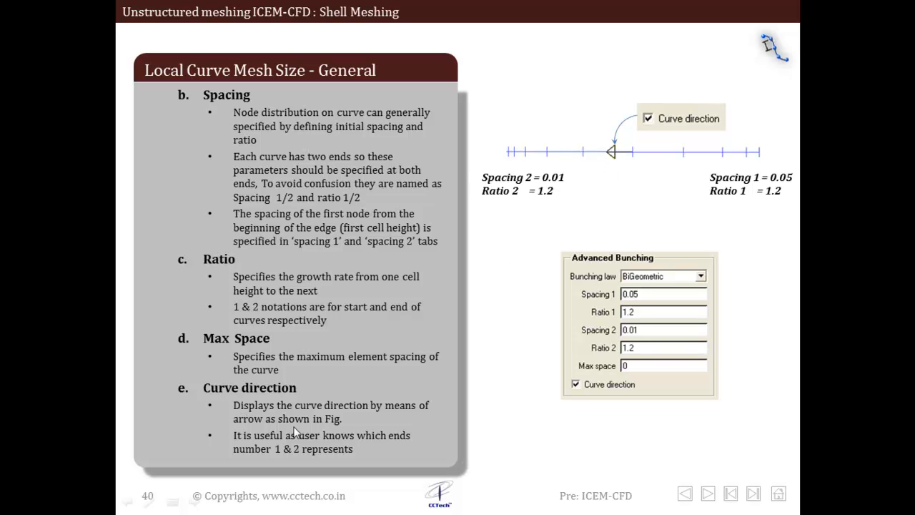
pyautogui.moveTo(738, 154)
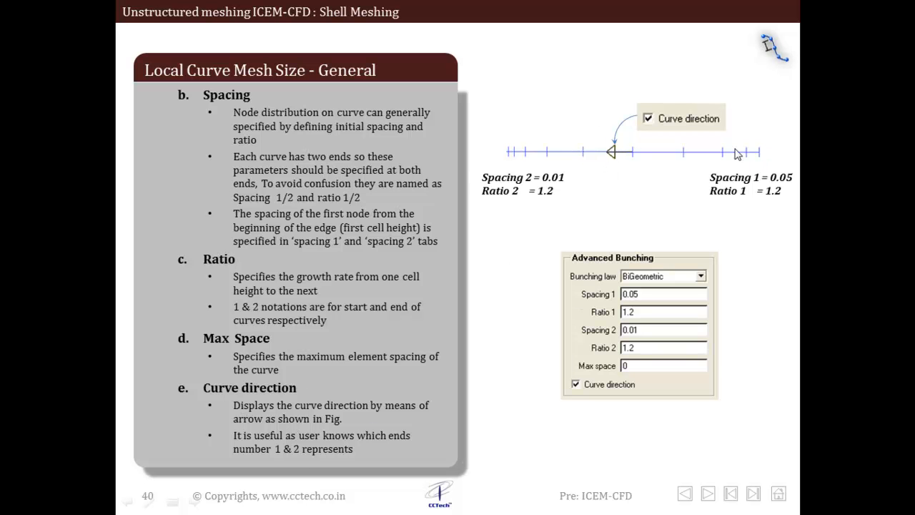
pyautogui.moveTo(498, 248)
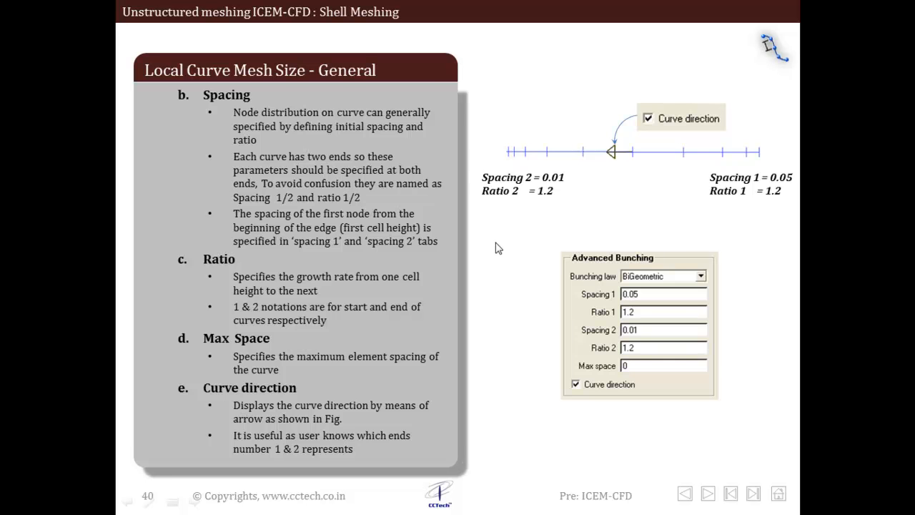
# Step: Advance the slideshow to slide 42, Local Curve Mesh Size – Copy Parameters
pyautogui.click(707, 493)
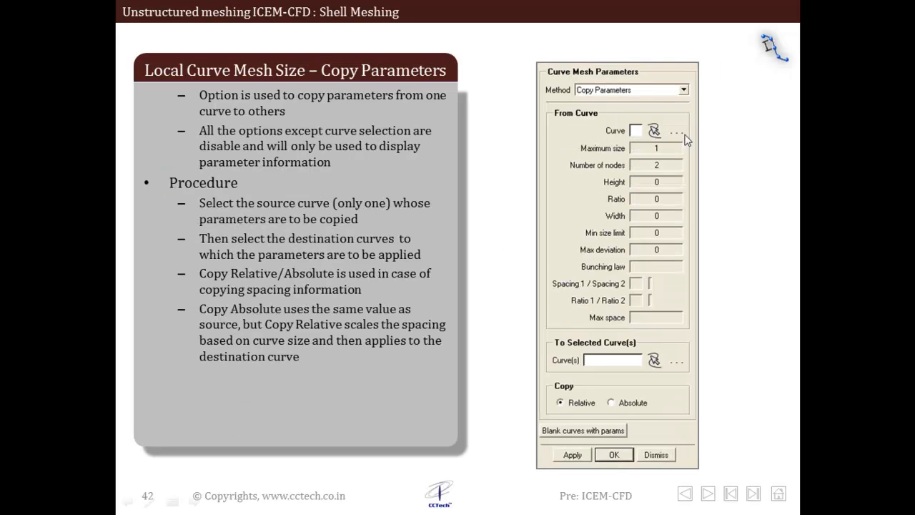
# Step: Show slide 41 on dynamic curve mesh sizing, then return to slide 42
pyautogui.click(730, 493)
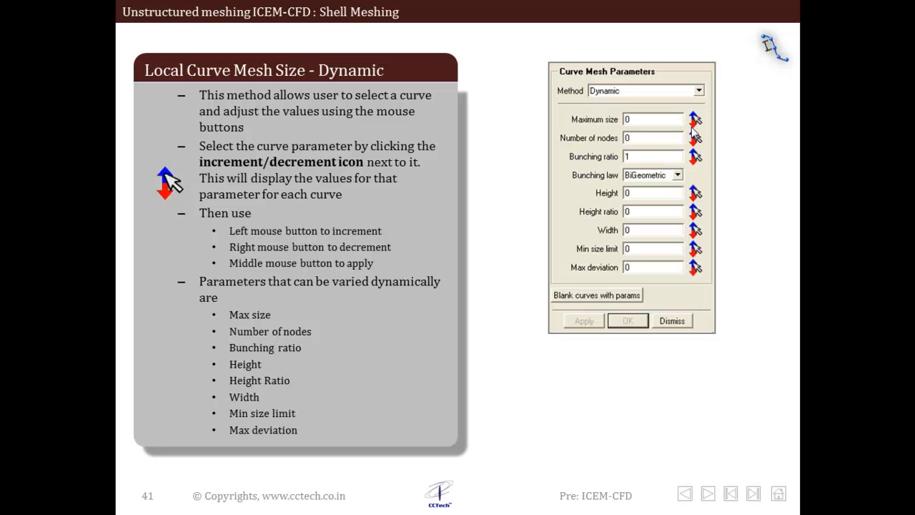
pyautogui.moveTo(693, 161)
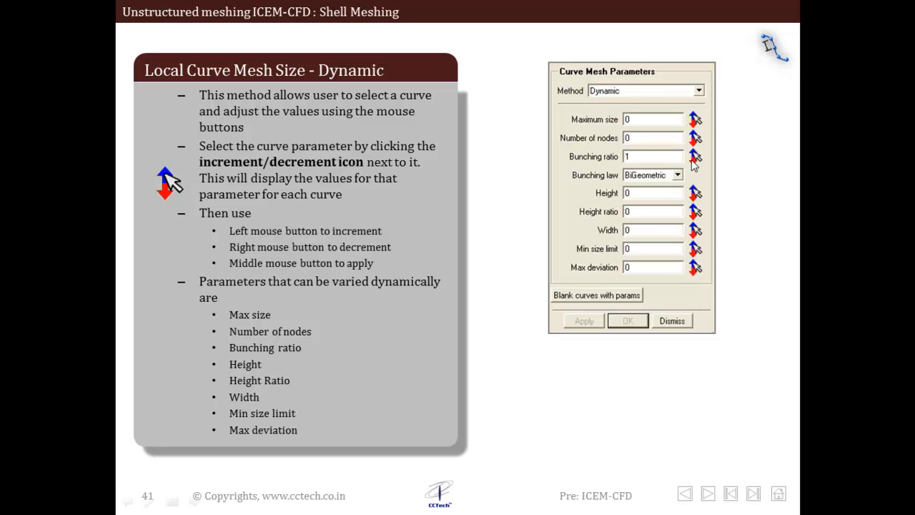
pyautogui.moveTo(708, 121)
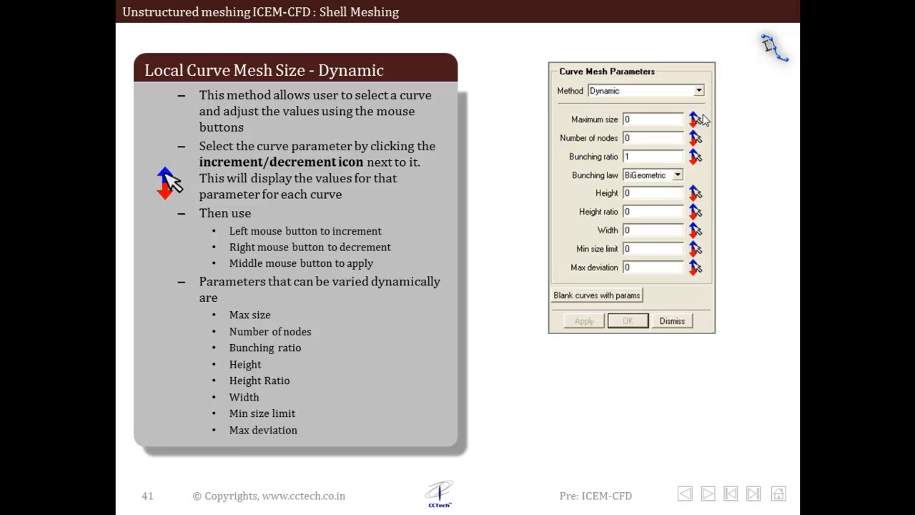
pyautogui.moveTo(692, 131)
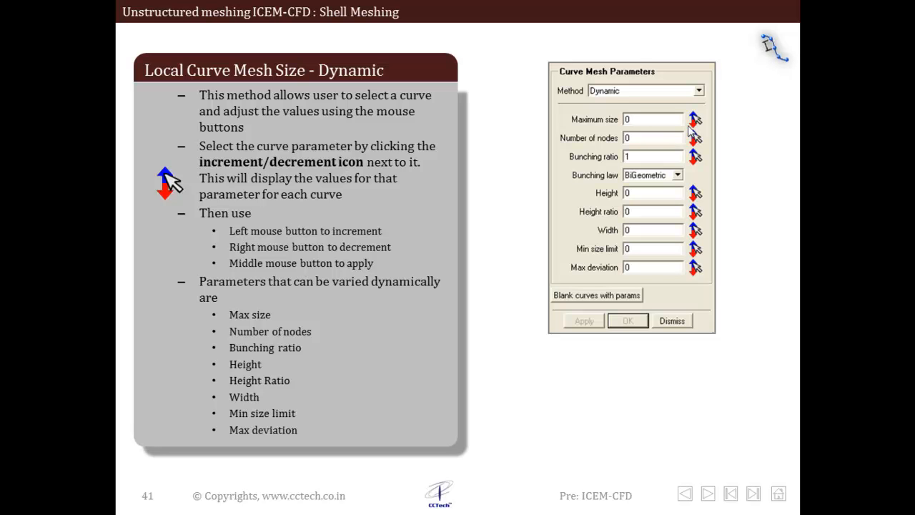
pyautogui.moveTo(685, 278)
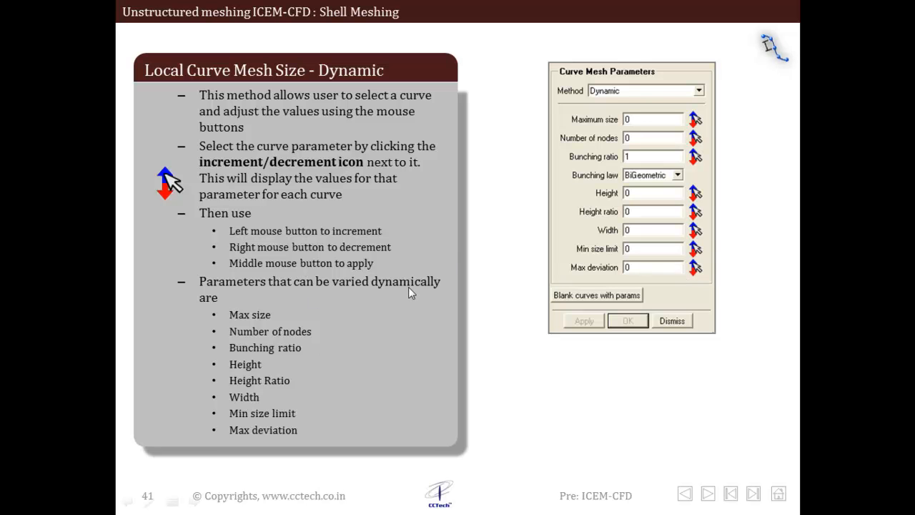
pyautogui.moveTo(242, 333)
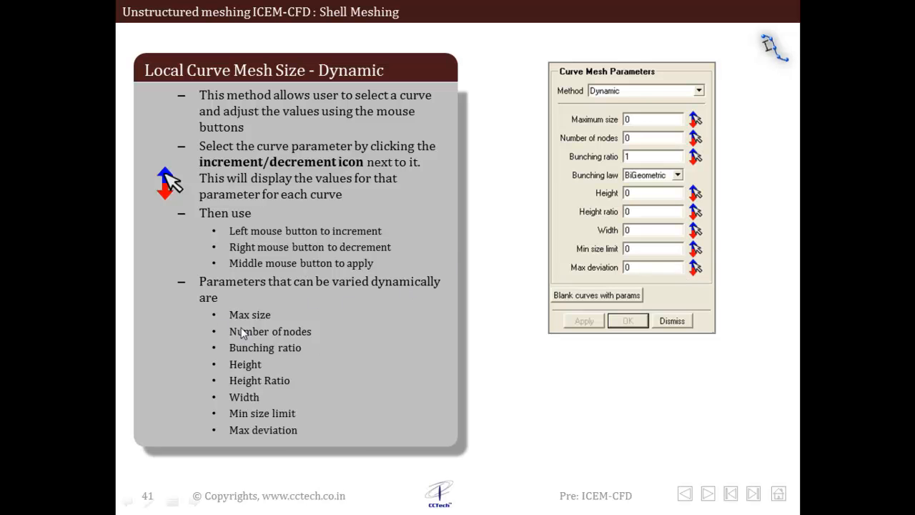
pyautogui.moveTo(245, 381)
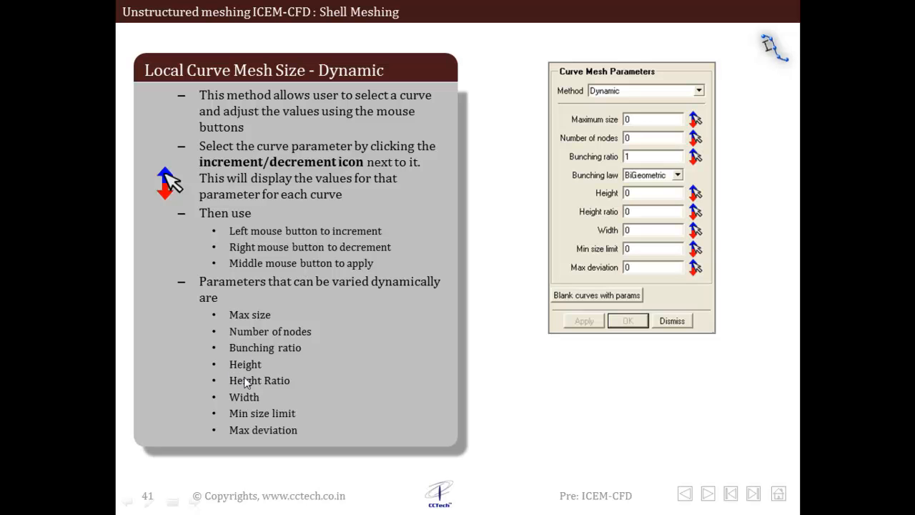
pyautogui.moveTo(298, 433)
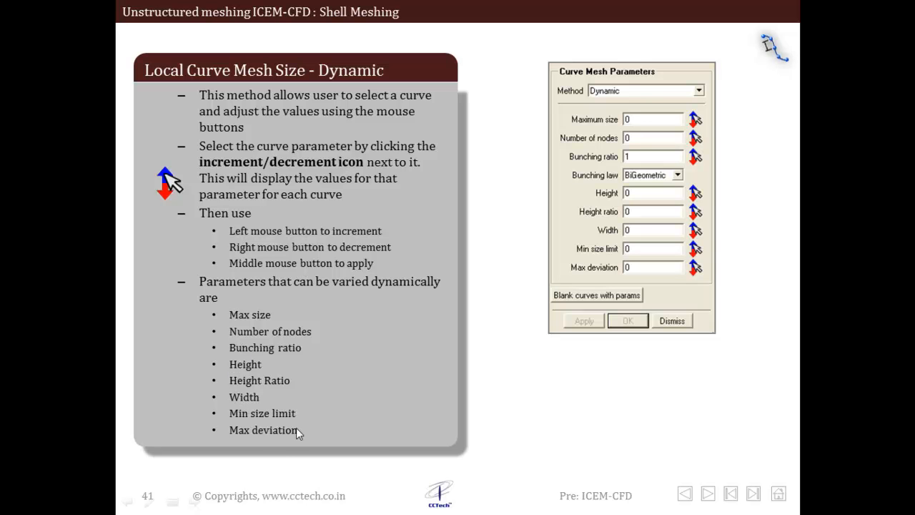
pyautogui.moveTo(304, 434)
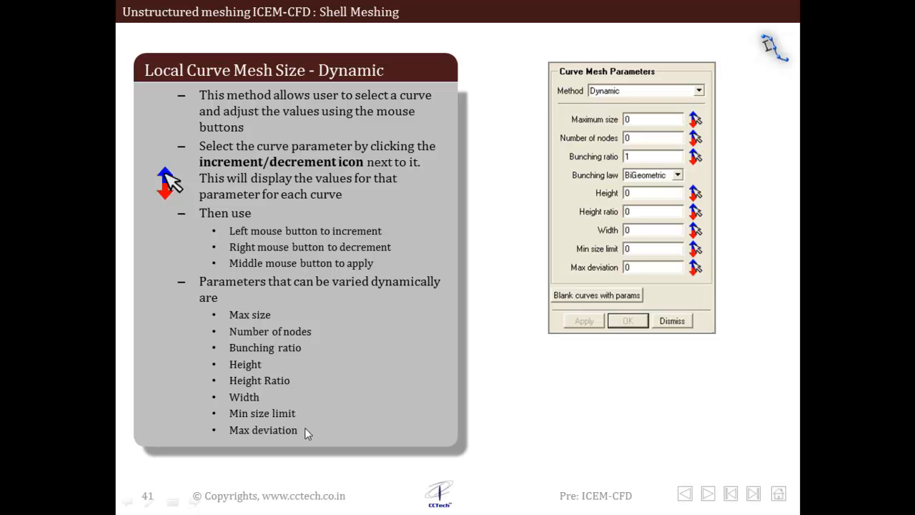
pyautogui.moveTo(306, 358)
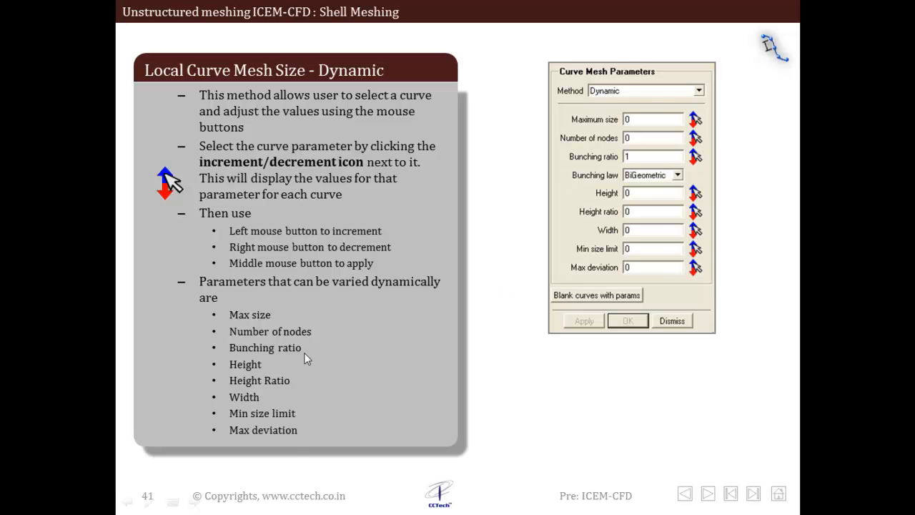
pyautogui.moveTo(659, 280)
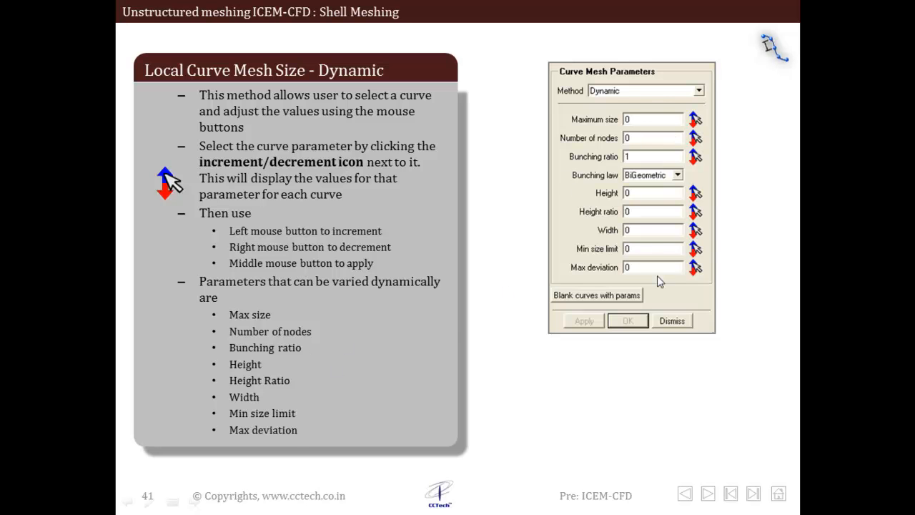
pyautogui.click(707, 493)
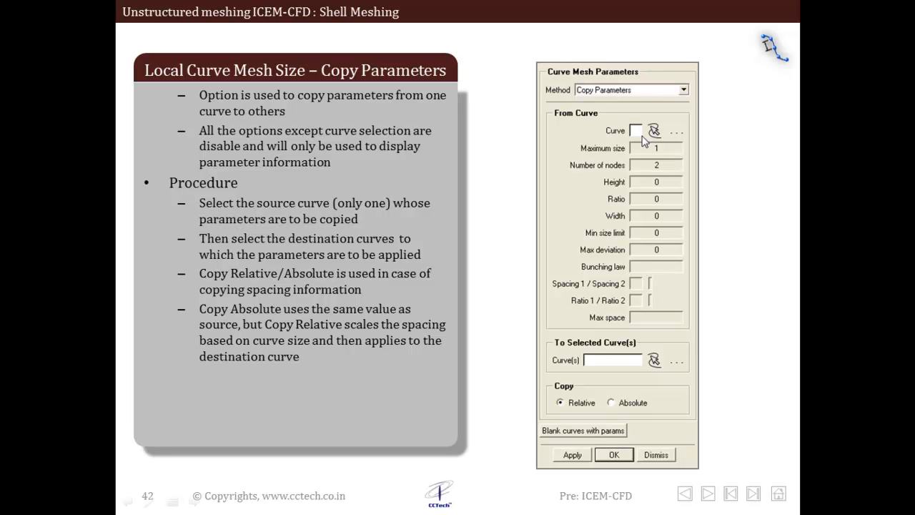
pyautogui.moveTo(593, 363)
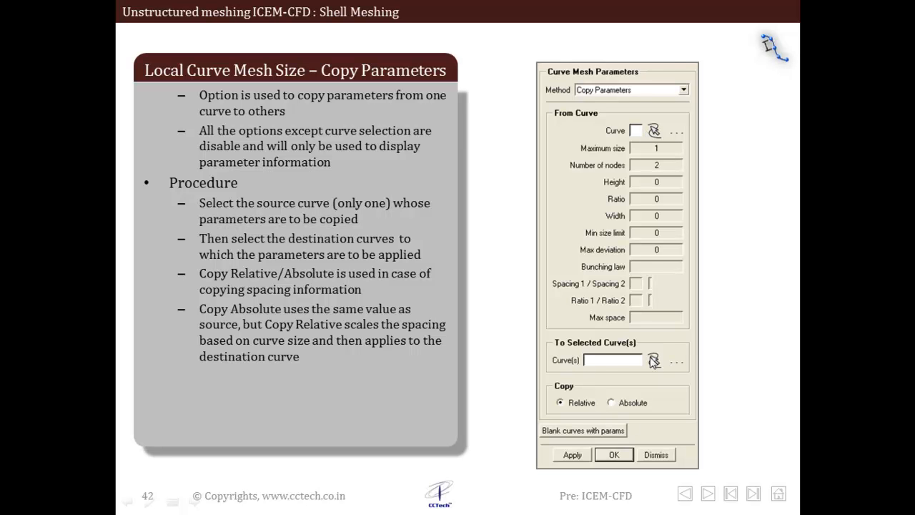
pyautogui.moveTo(623, 379)
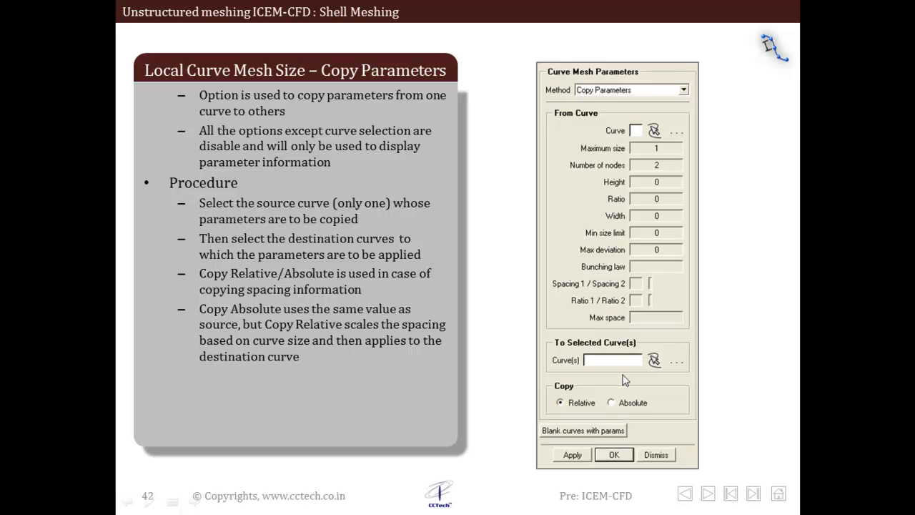
pyautogui.moveTo(622, 365)
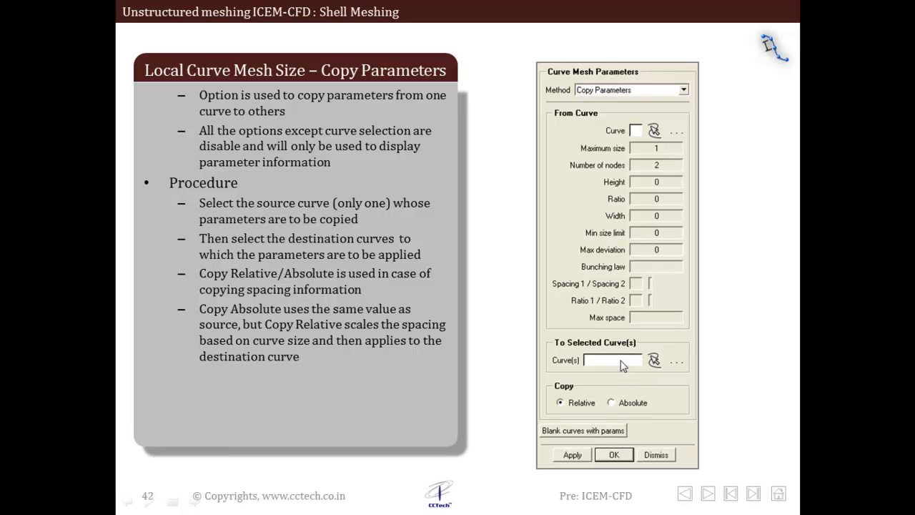
pyautogui.moveTo(649, 156)
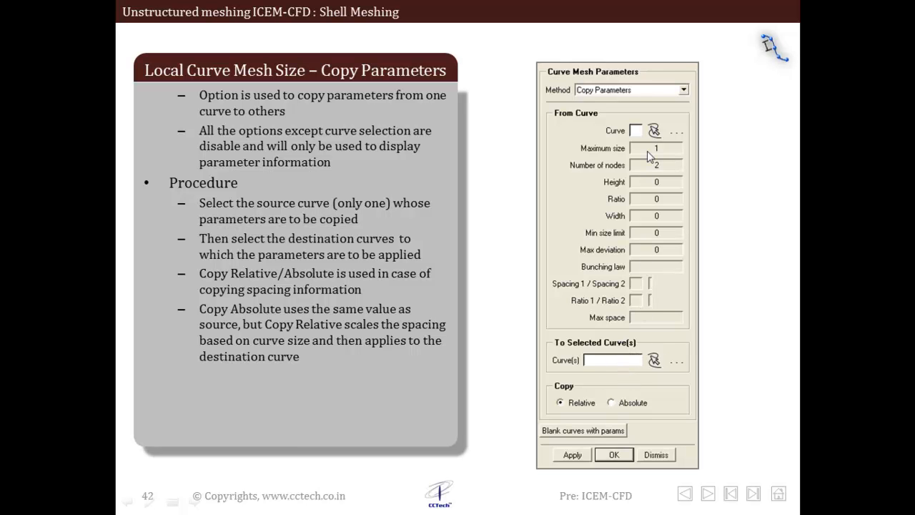
pyautogui.moveTo(659, 177)
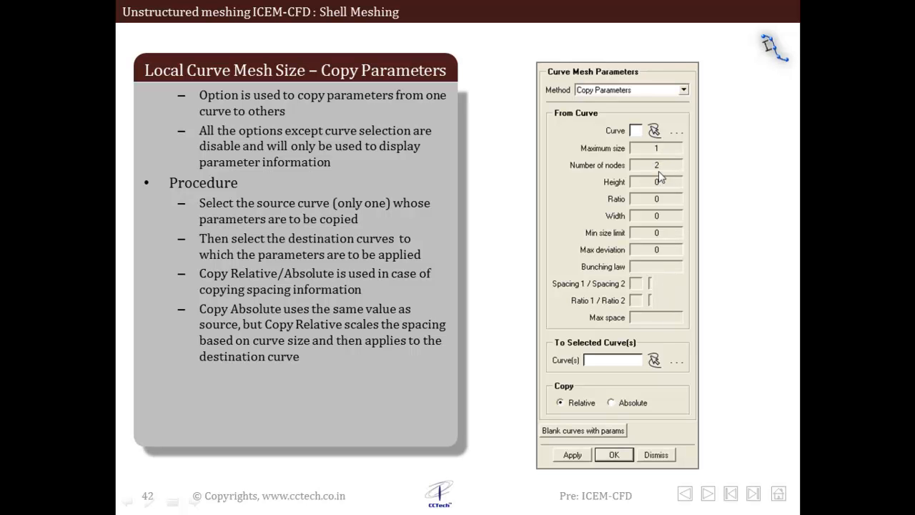
pyautogui.moveTo(654, 152)
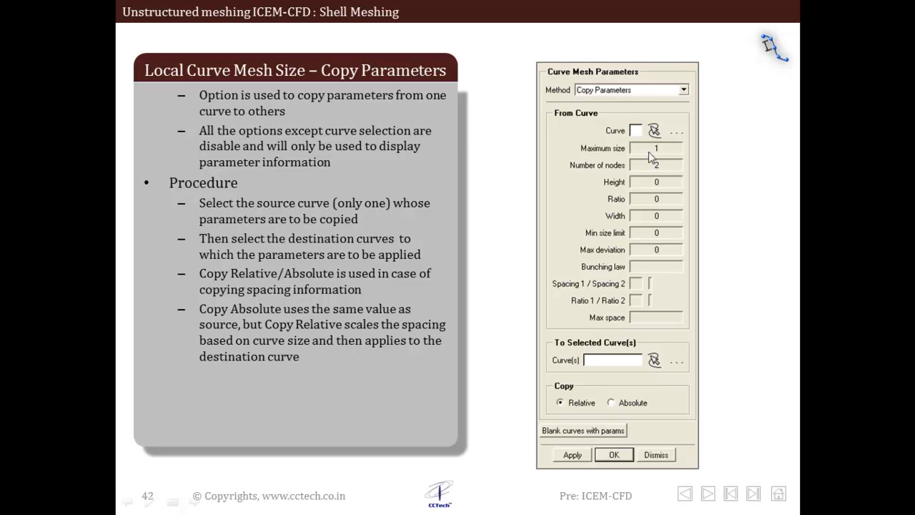
pyautogui.moveTo(624, 359)
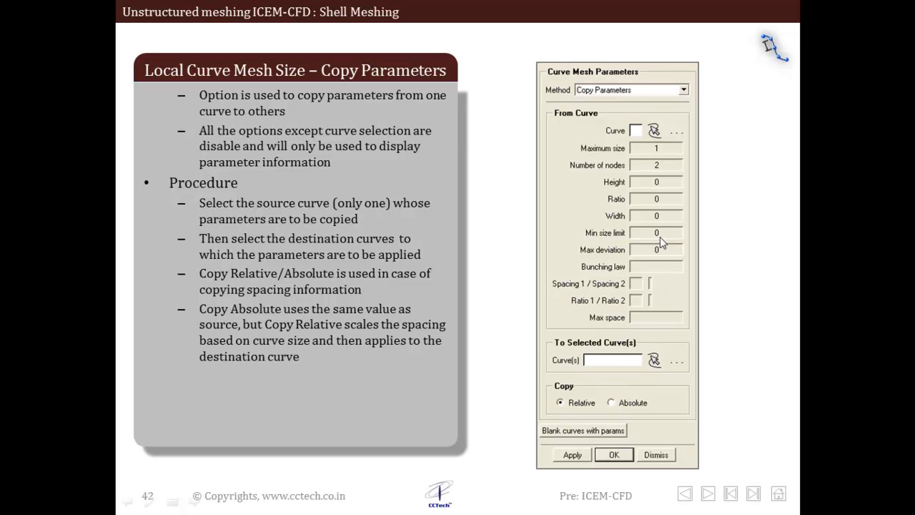
pyautogui.moveTo(650, 197)
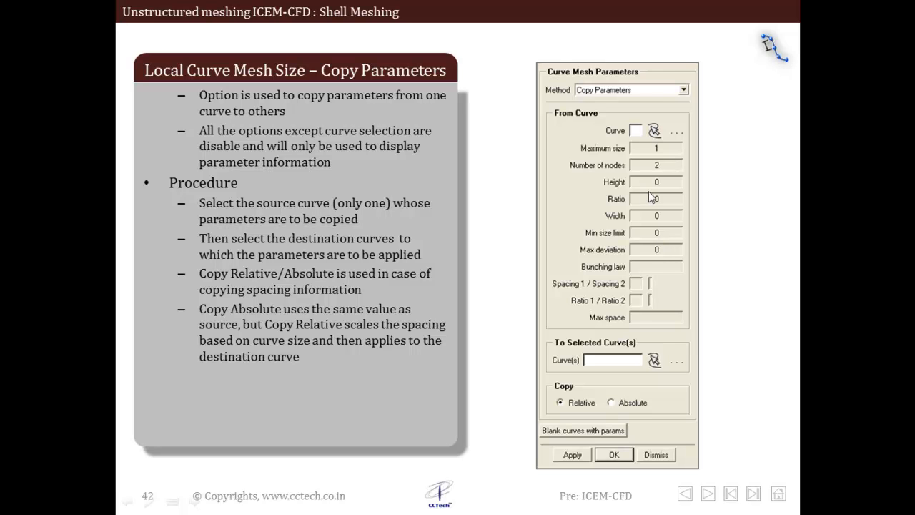
pyautogui.moveTo(658, 211)
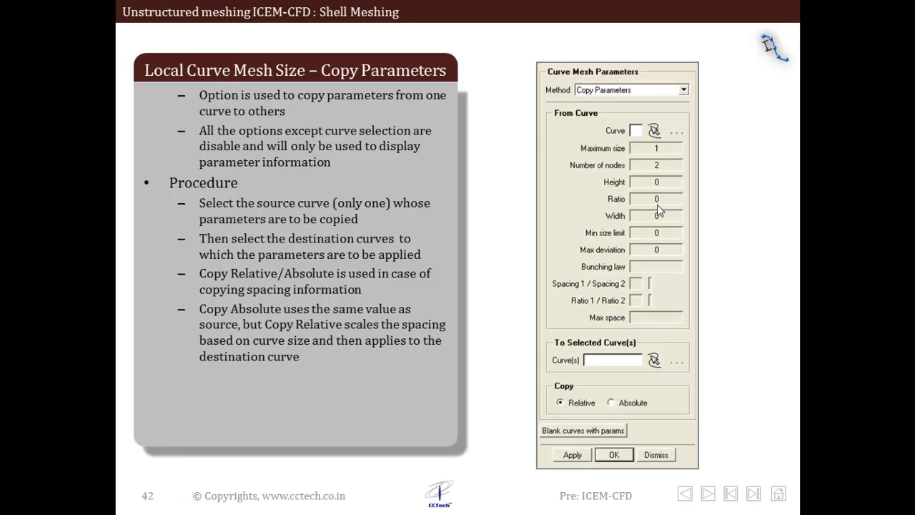
pyautogui.moveTo(647, 141)
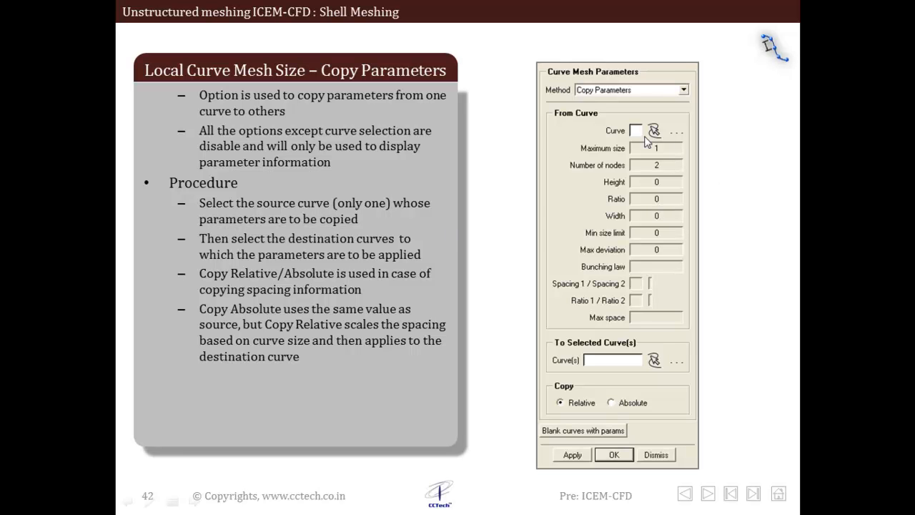
pyautogui.moveTo(639, 136)
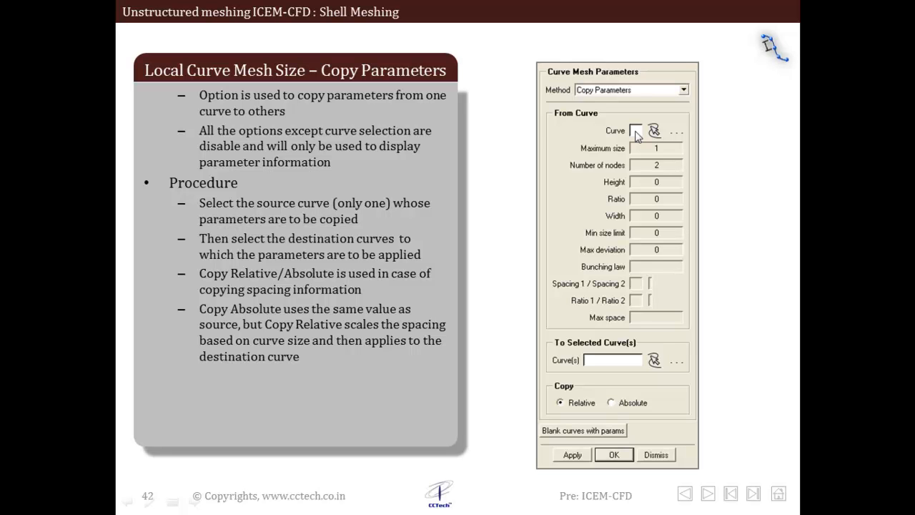
pyautogui.moveTo(662, 160)
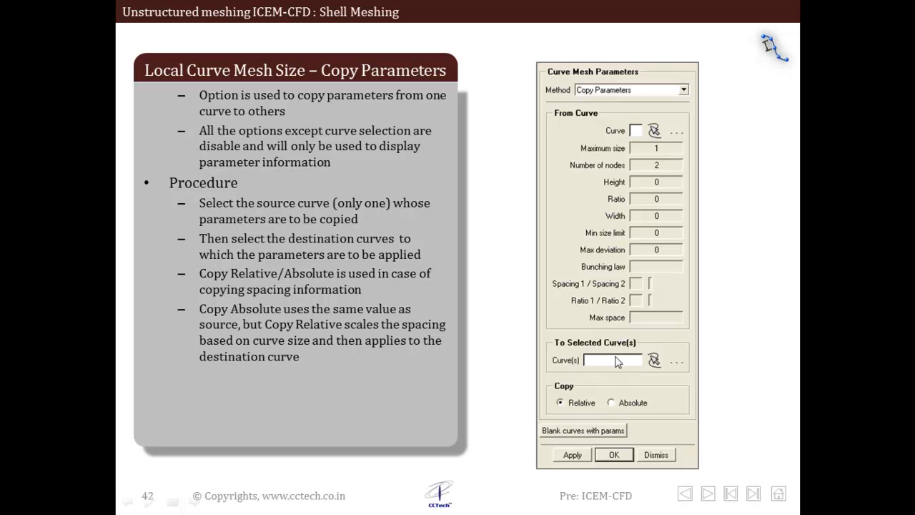
pyautogui.moveTo(579, 407)
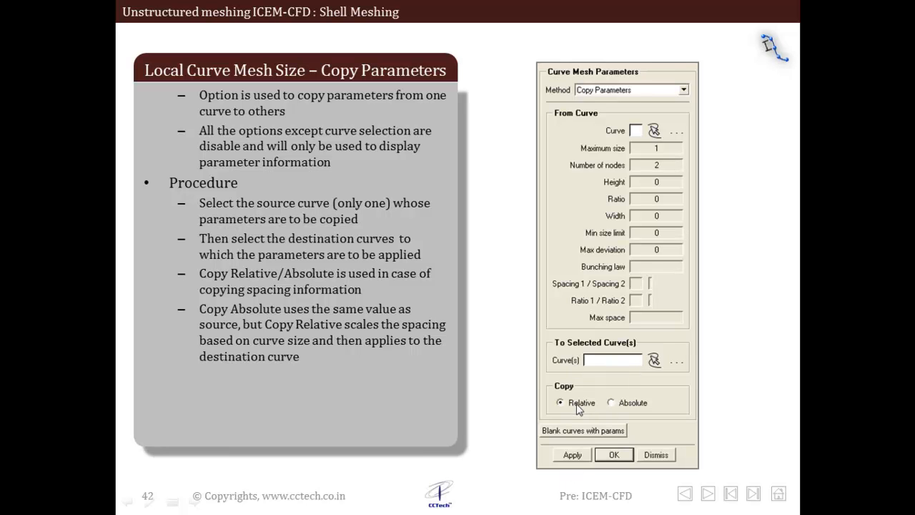
pyautogui.moveTo(626, 405)
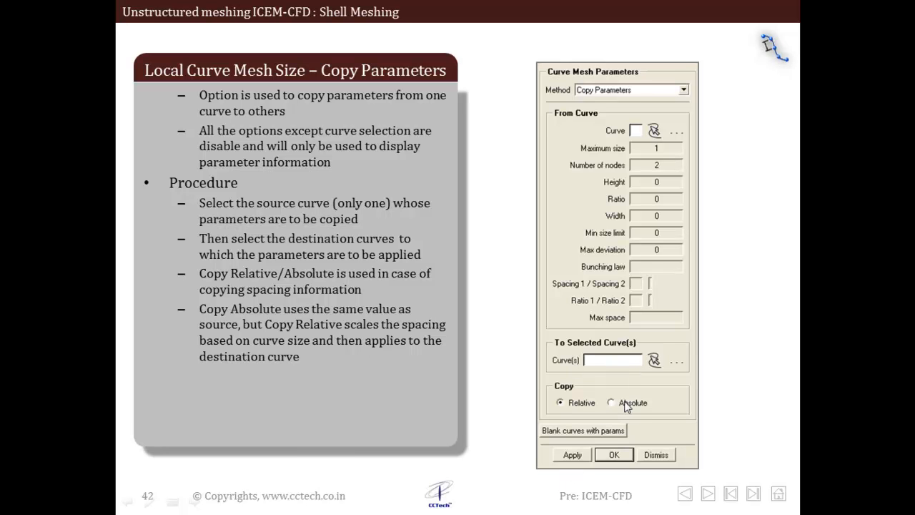
pyautogui.moveTo(656, 176)
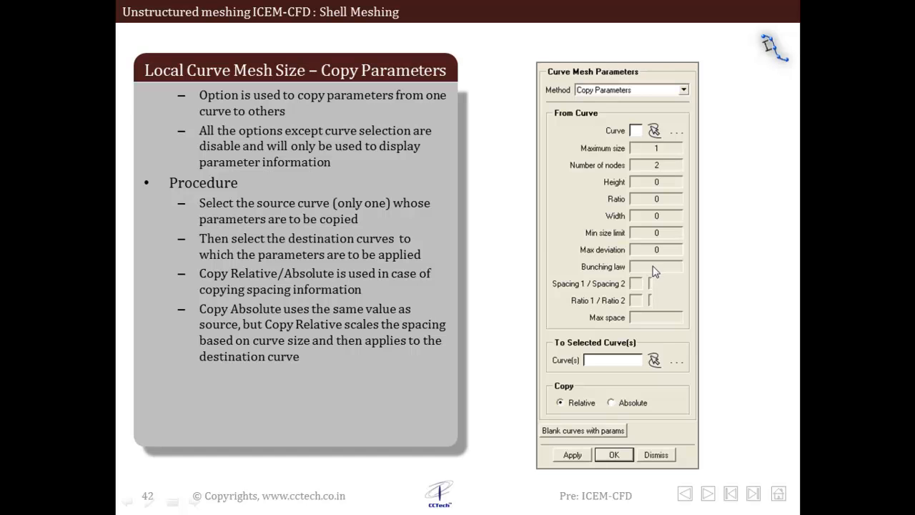
# Step: Advance from the Copy Parameters slide to slide 43, Compute Surface Mesh
pyautogui.click(707, 493)
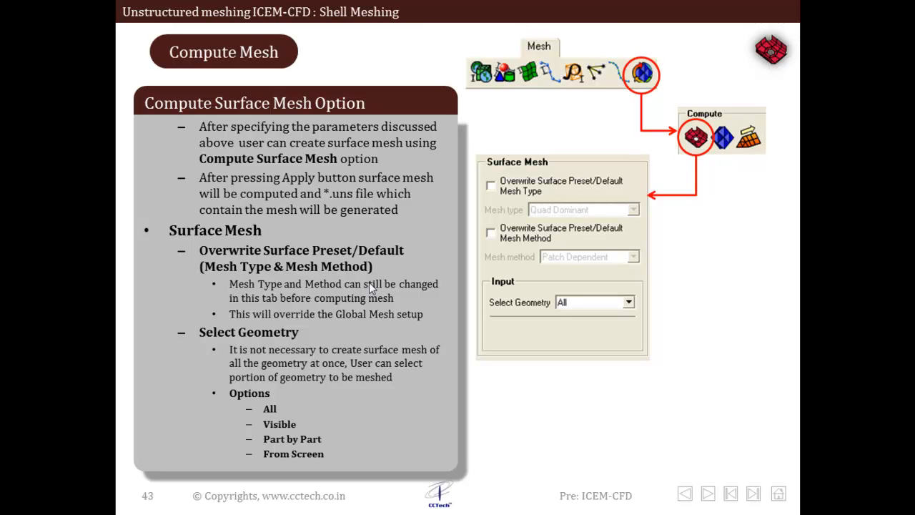
pyautogui.moveTo(352, 258)
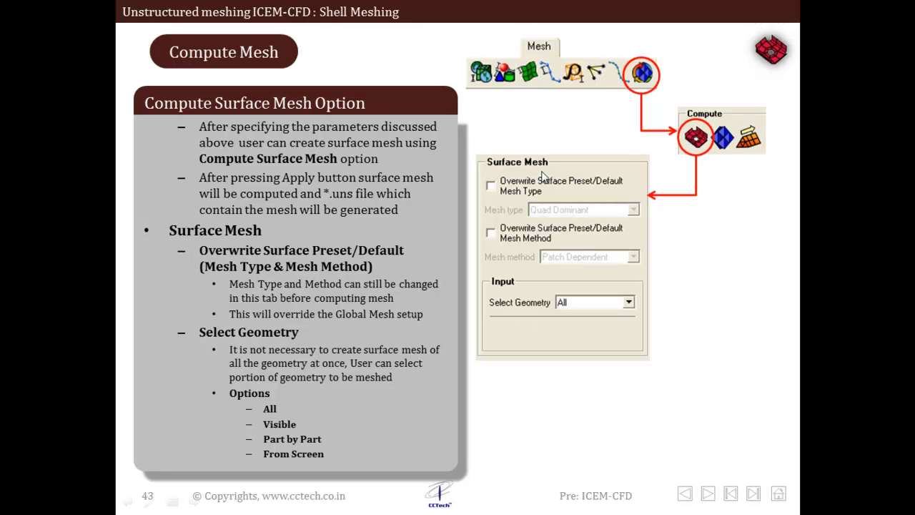
pyautogui.moveTo(357, 196)
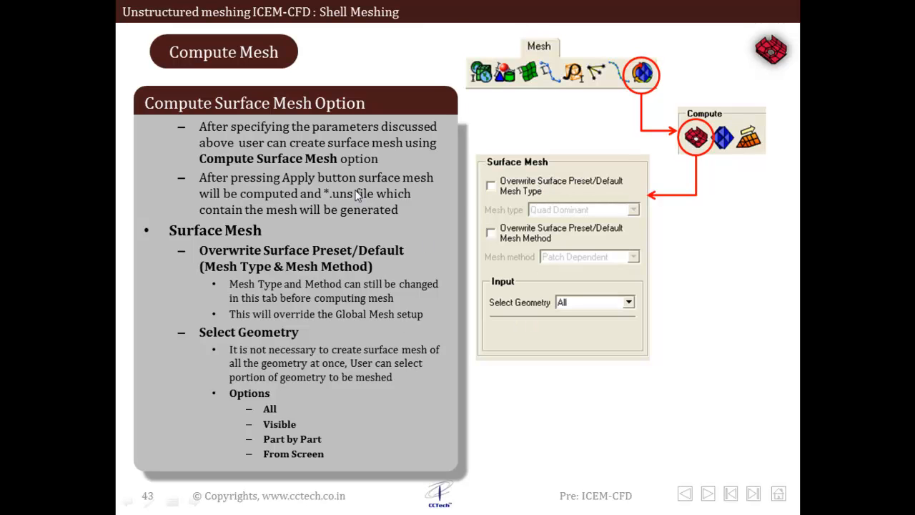
pyautogui.moveTo(557, 259)
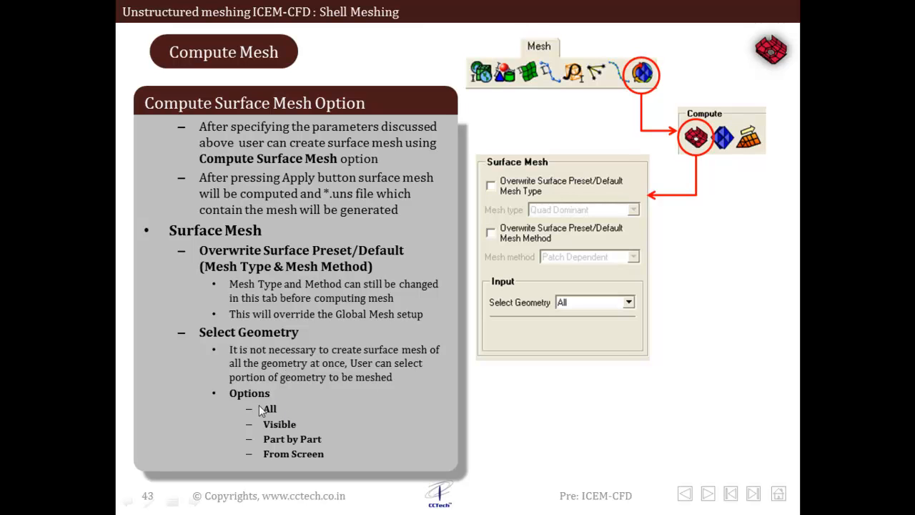
pyautogui.moveTo(266, 427)
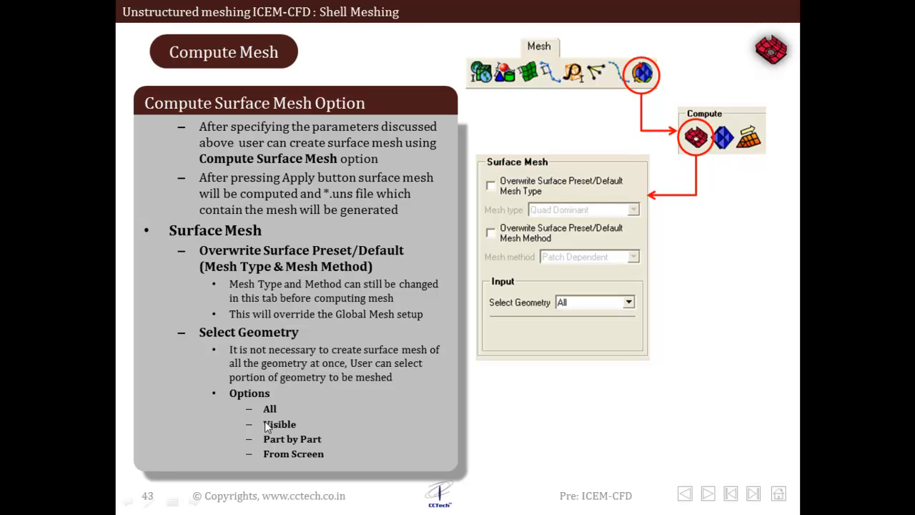
pyautogui.moveTo(268, 431)
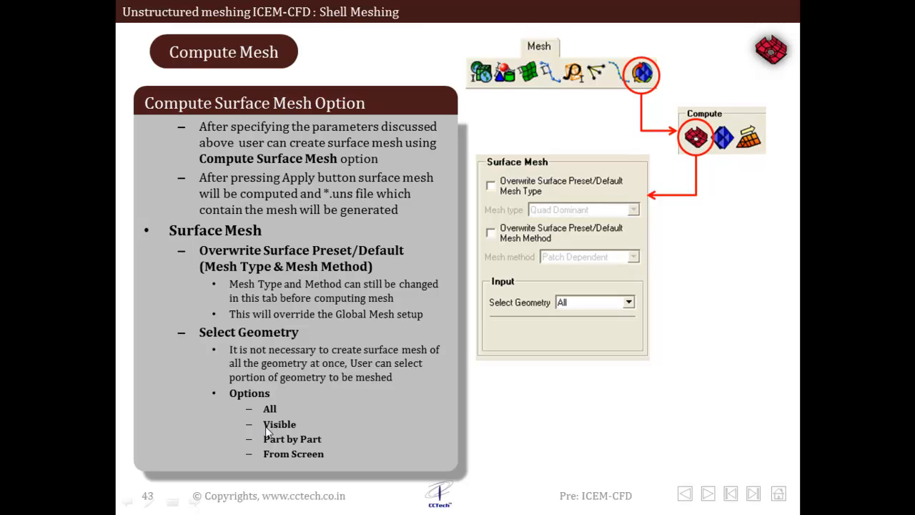
pyautogui.moveTo(300, 435)
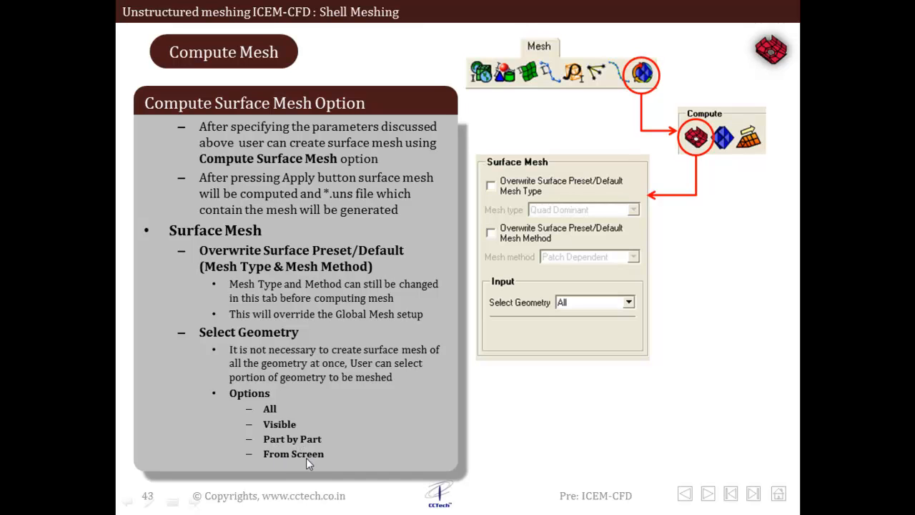
pyautogui.moveTo(328, 461)
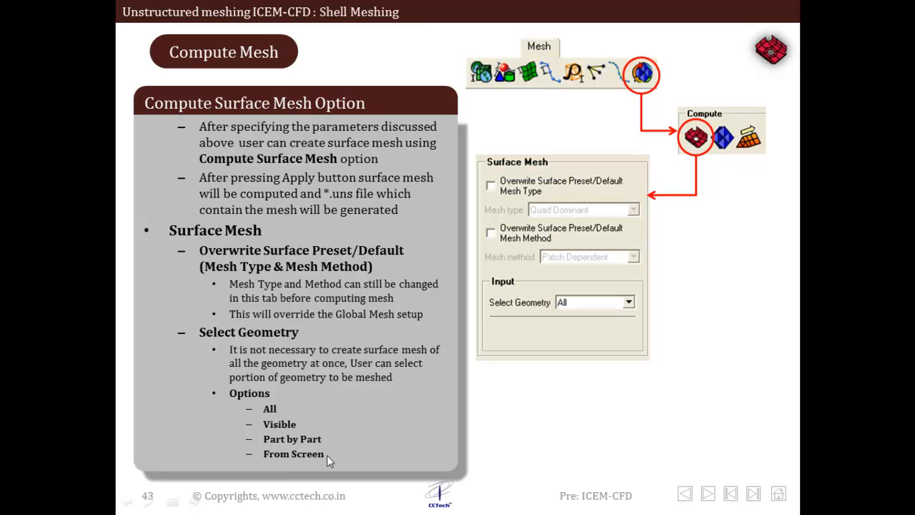
pyautogui.moveTo(318, 457)
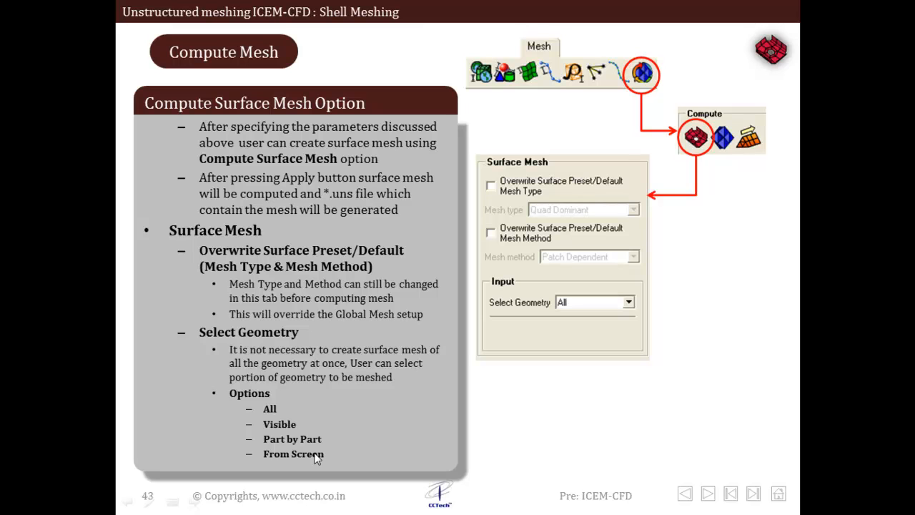
pyautogui.moveTo(563, 202)
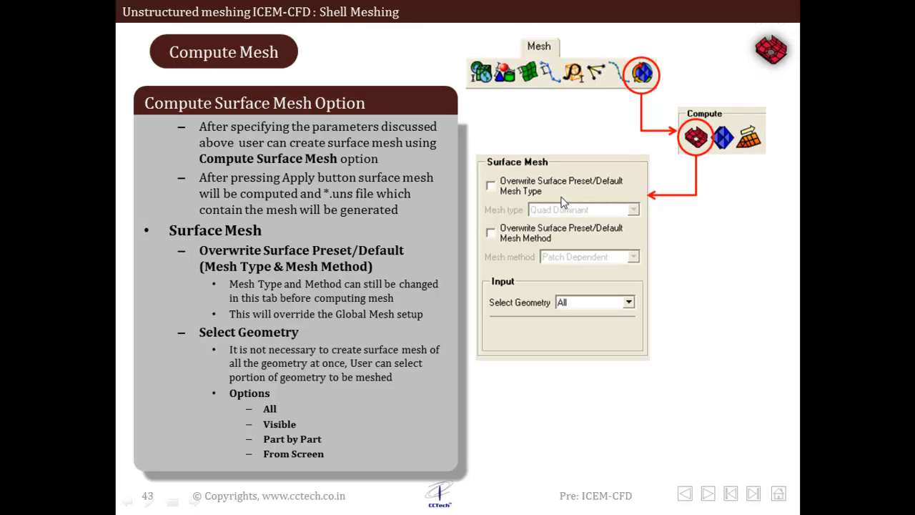
pyautogui.moveTo(545, 208)
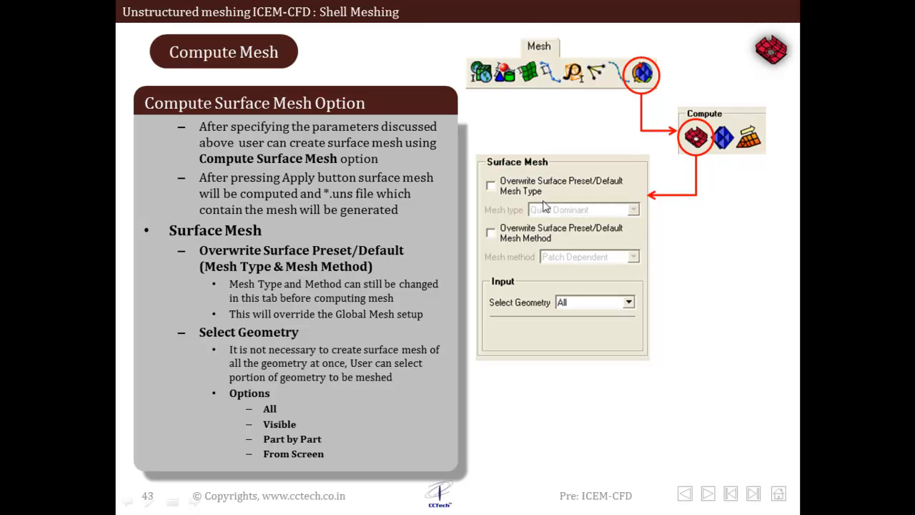
pyautogui.moveTo(591, 224)
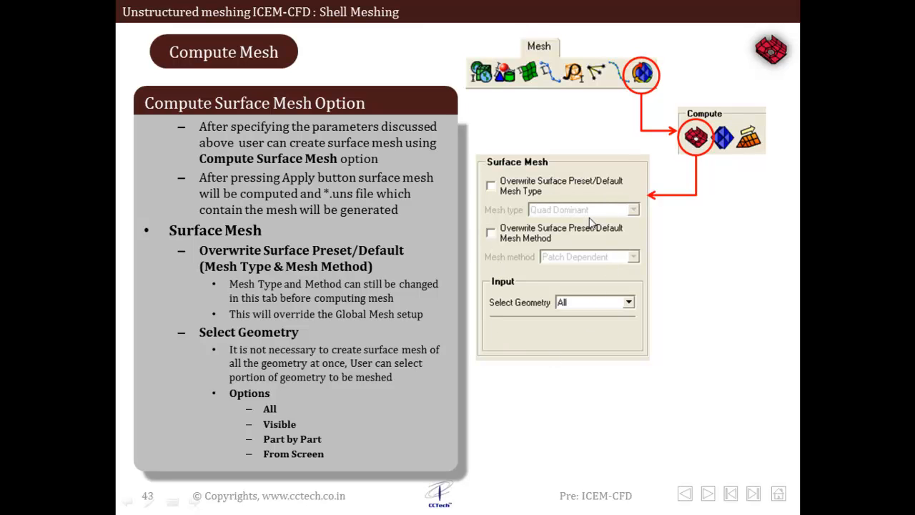
pyautogui.moveTo(411, 189)
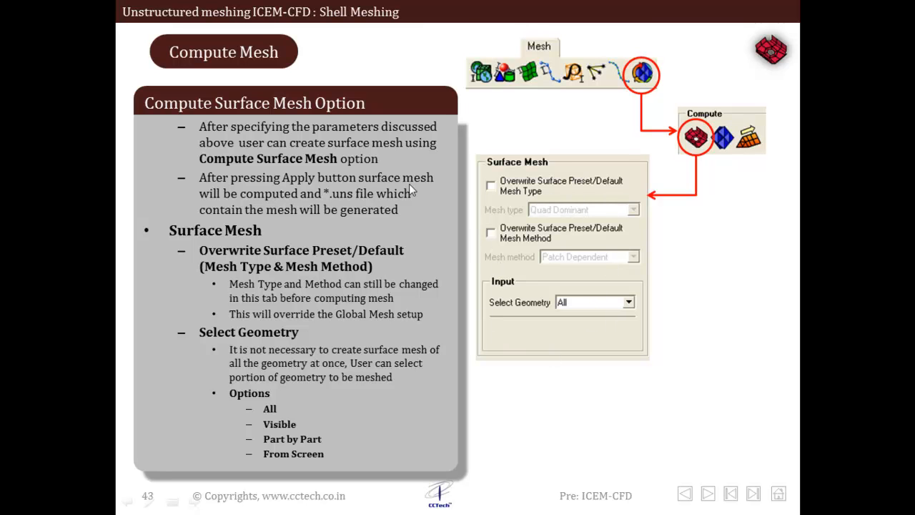
pyautogui.moveTo(365, 202)
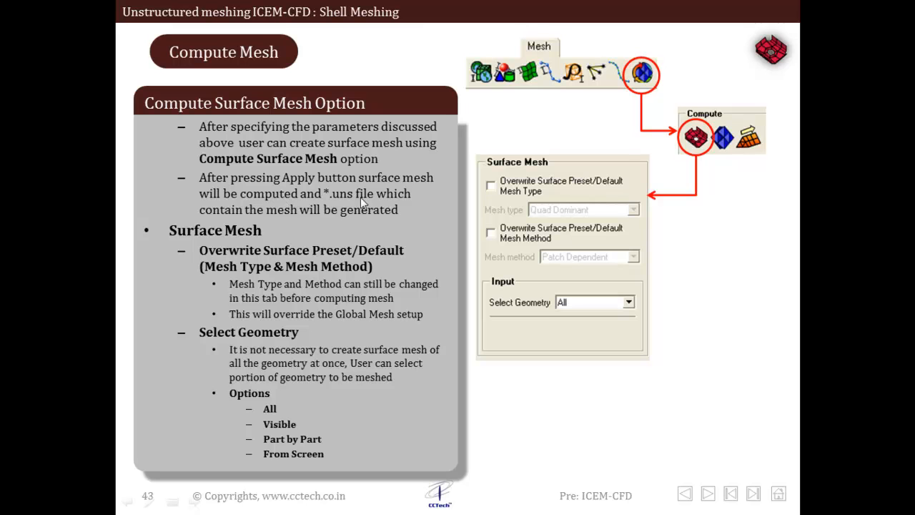
pyautogui.moveTo(399, 220)
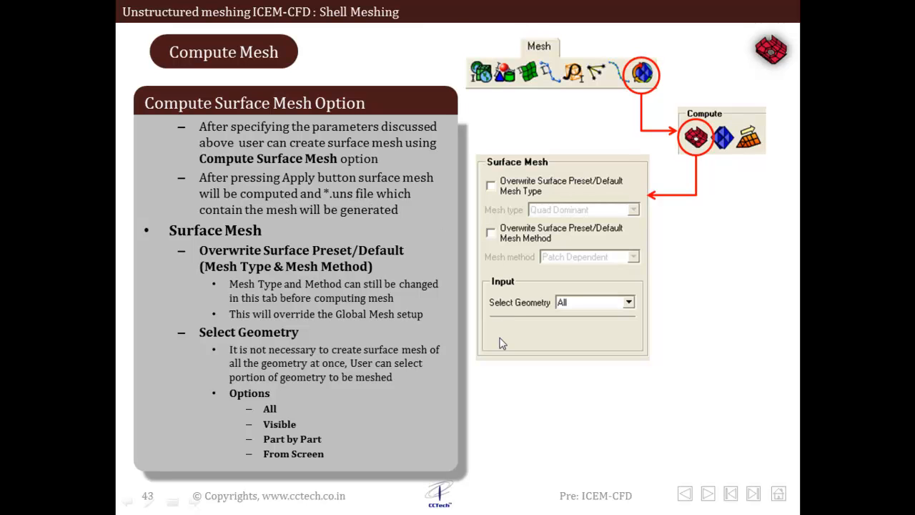
pyautogui.moveTo(379, 297)
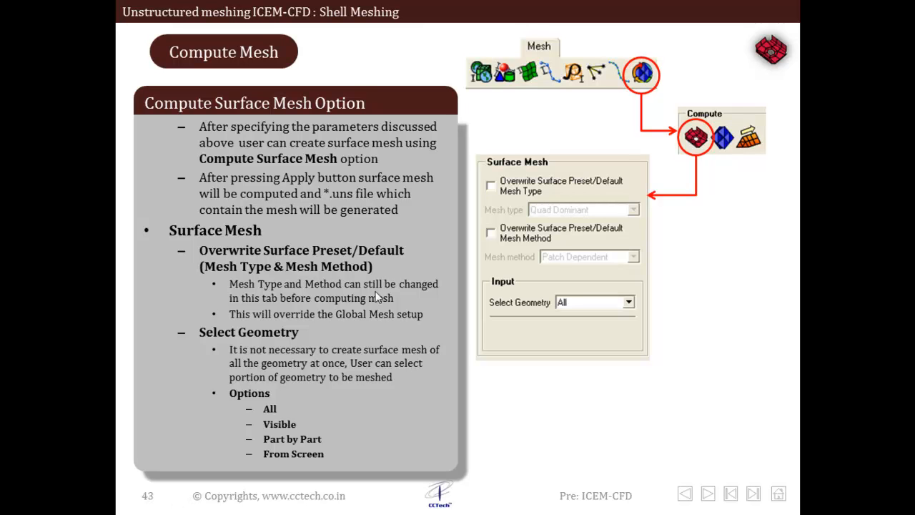
# Step: Advance from the Compute Mesh slide to the final Thank You slide 44
pyautogui.click(707, 493)
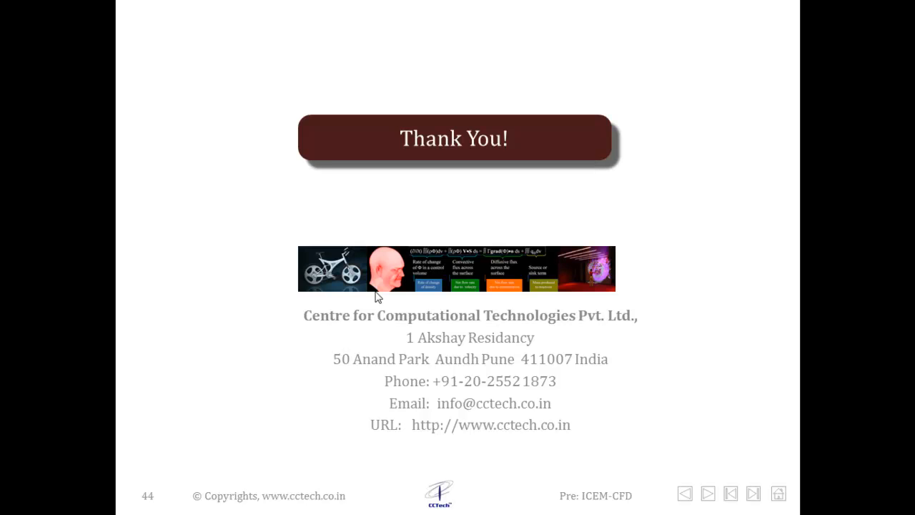